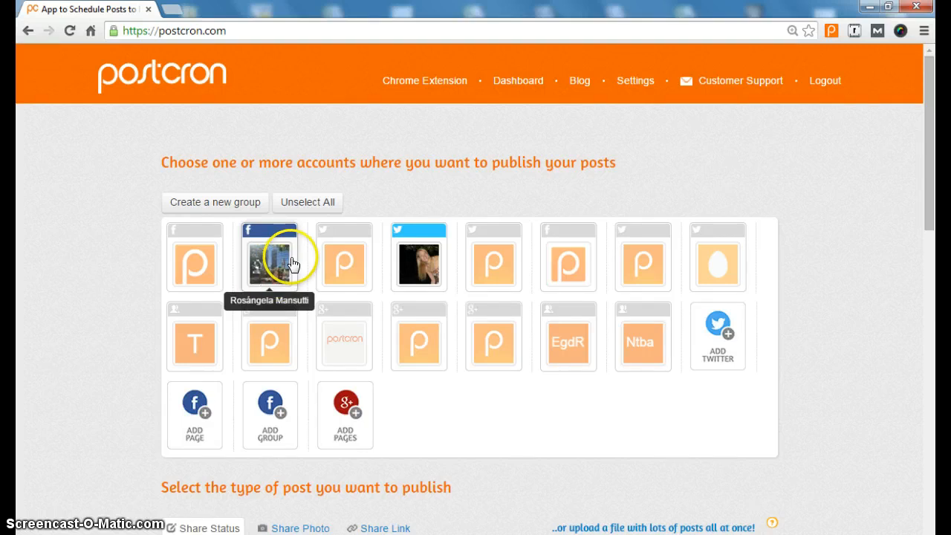
{"action": "mouse_move", "coordinate": [270, 318]}
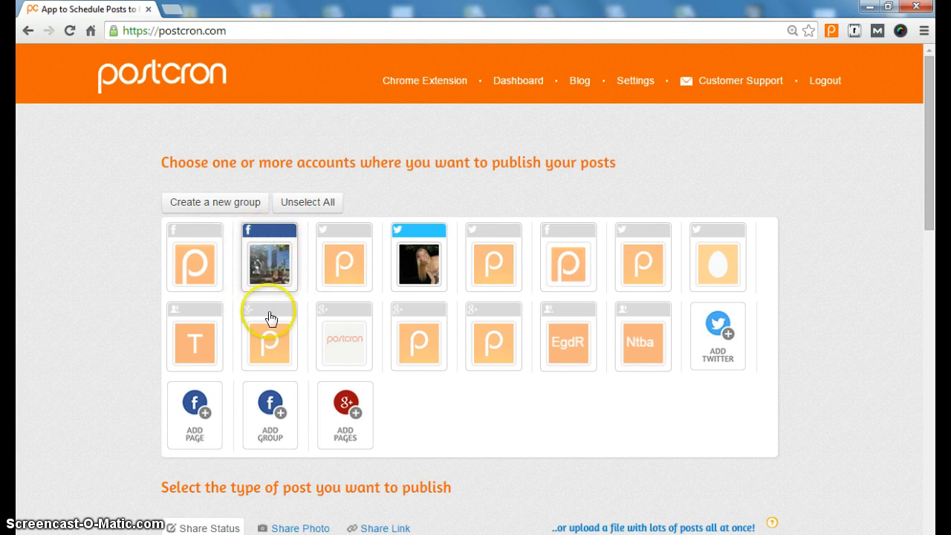
{"action": "mouse_move", "coordinate": [268, 254]}
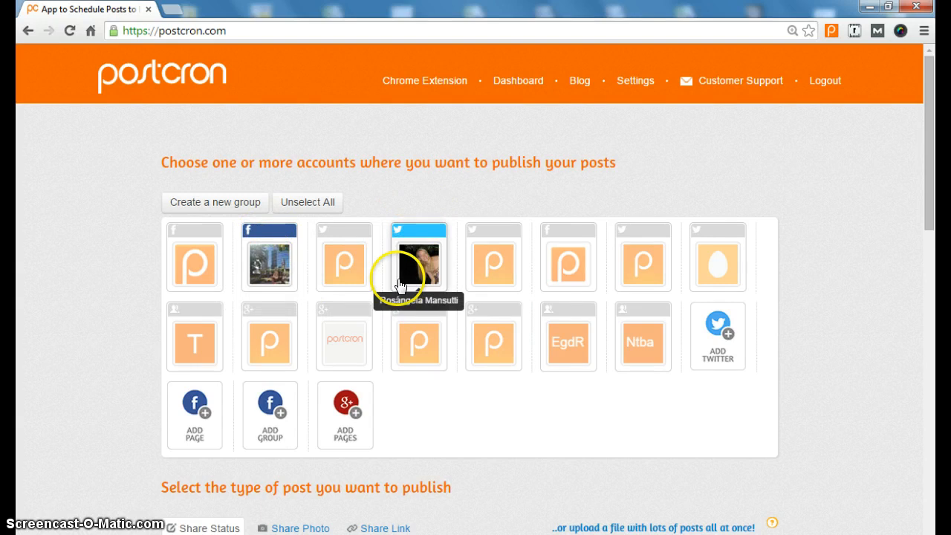
{"action": "mouse_move", "coordinate": [220, 270]}
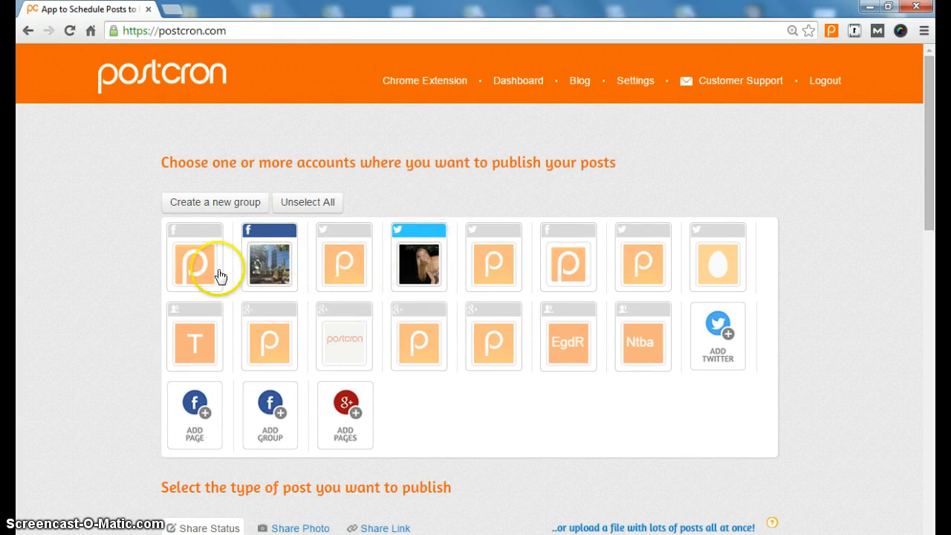
- Select three Postcron accounts, including Postcron em Português, and save them as the 'Personal' group
{"action": "left_click", "coordinate": [193, 256]}
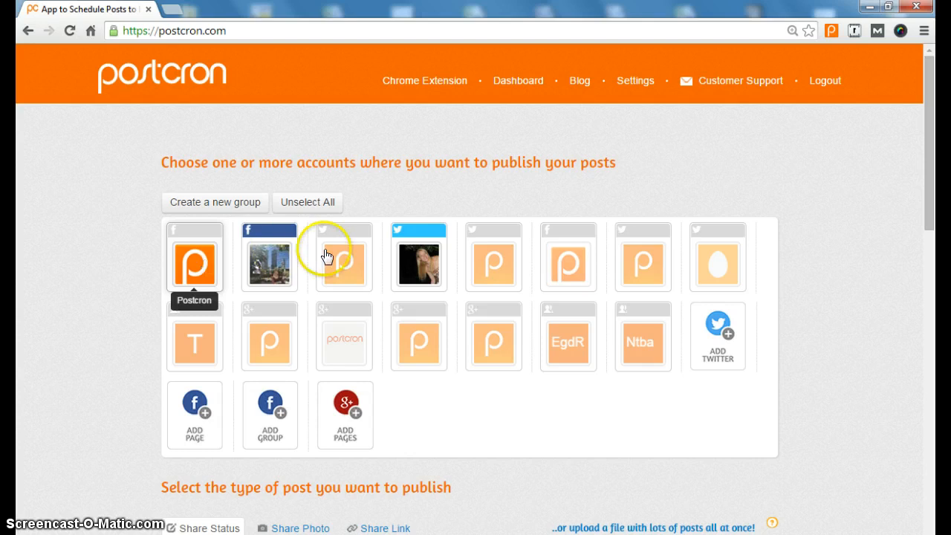
{"action": "left_click", "coordinate": [568, 343]}
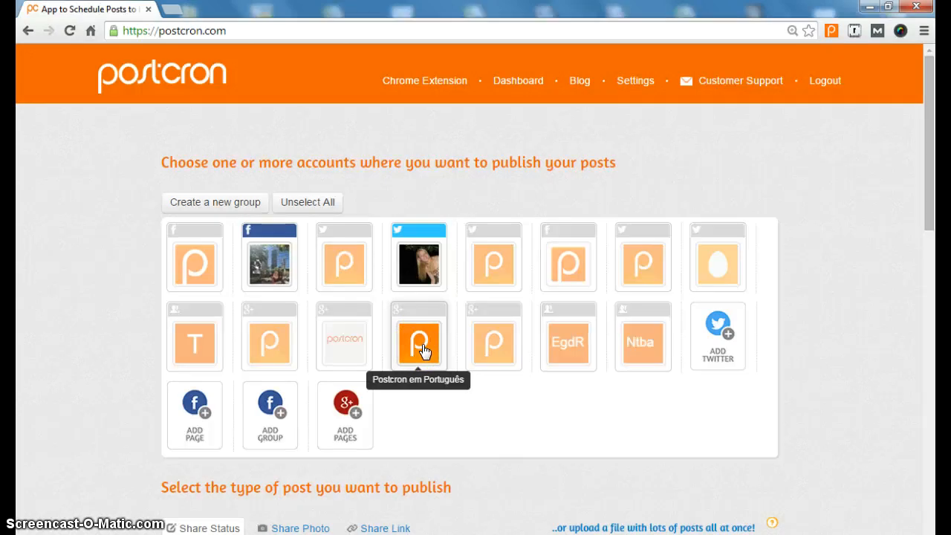
{"action": "left_click", "coordinate": [419, 336]}
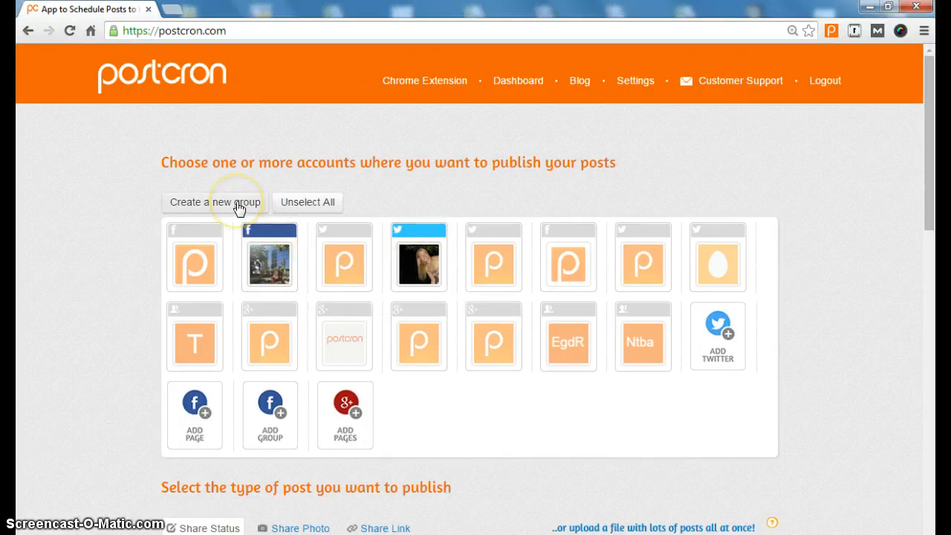
{"action": "left_click", "coordinate": [215, 202]}
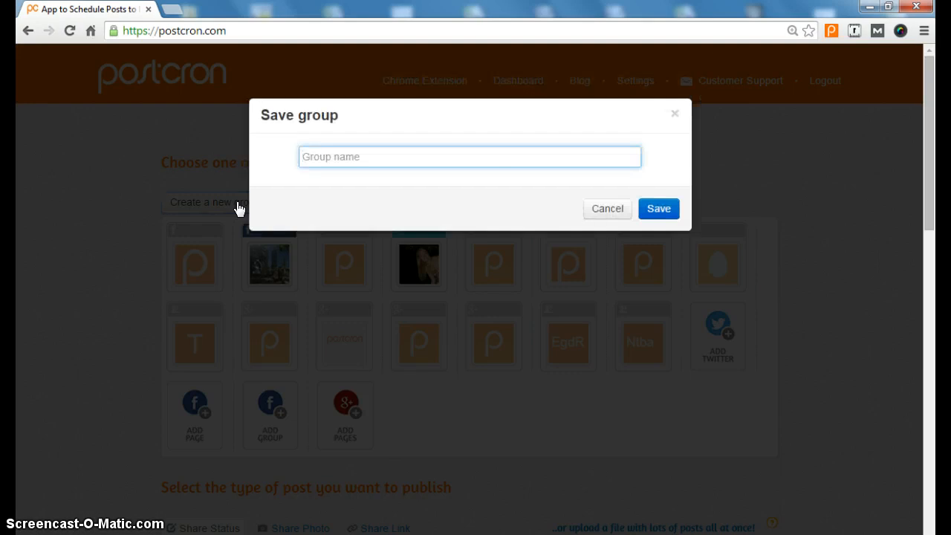
{"action": "mouse_move", "coordinate": [385, 140]}
{"action": "type", "text": "Personal"}
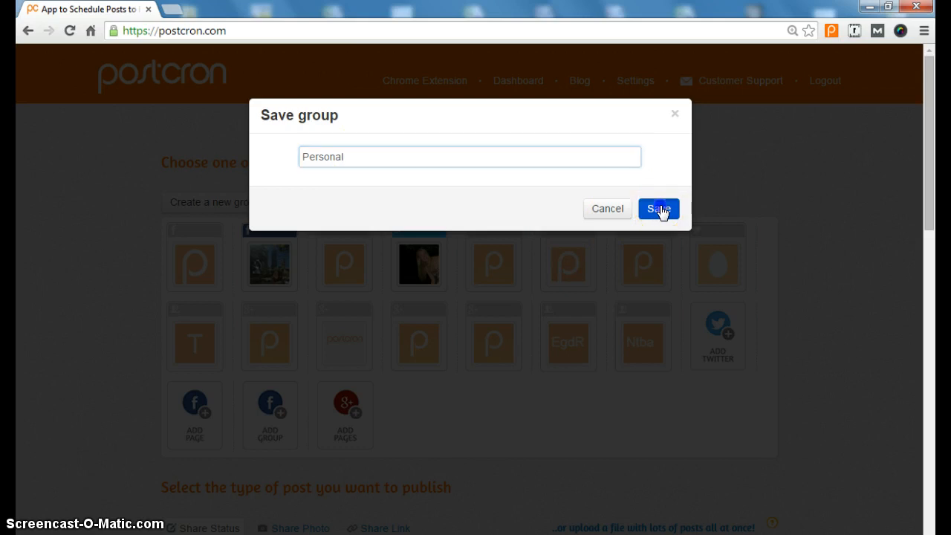
{"action": "left_click", "coordinate": [657, 208]}
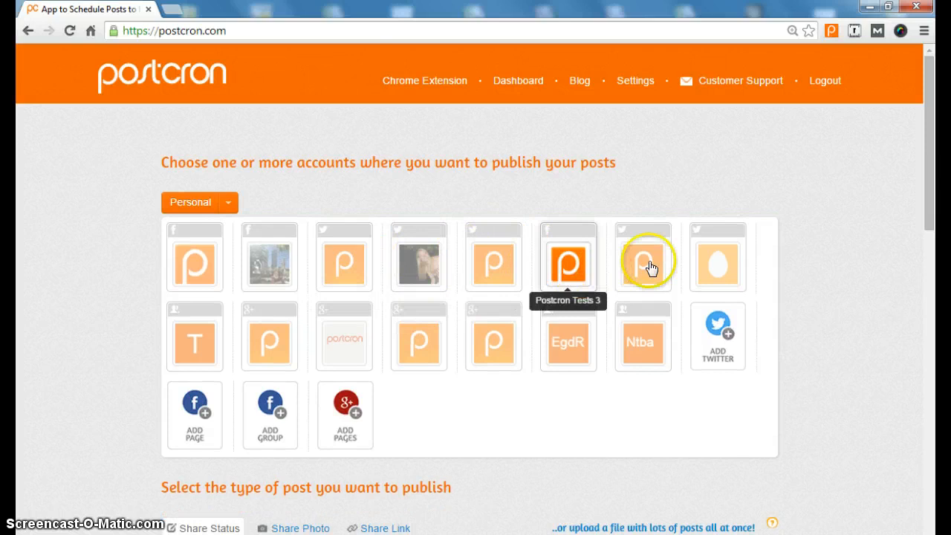
- Add a Twitter account and Postcron en Español, then save the selection as 'Postcron in Spanish'
{"action": "left_click", "coordinate": [642, 256]}
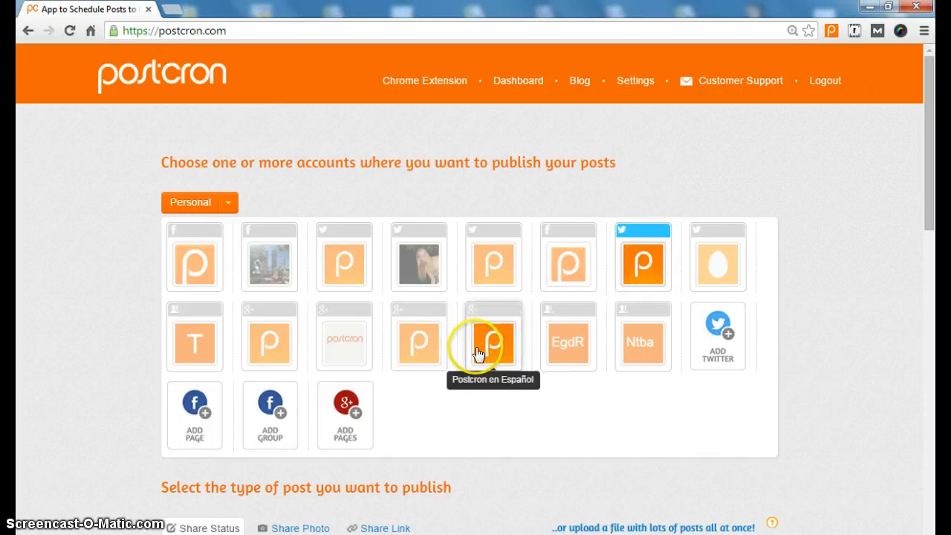
{"action": "left_click", "coordinate": [494, 342]}
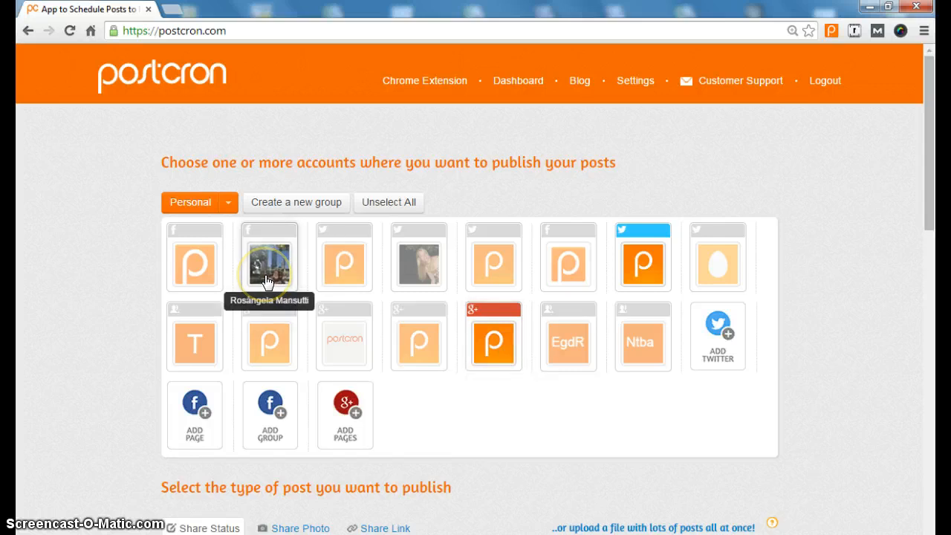
{"action": "mouse_move", "coordinate": [215, 185]}
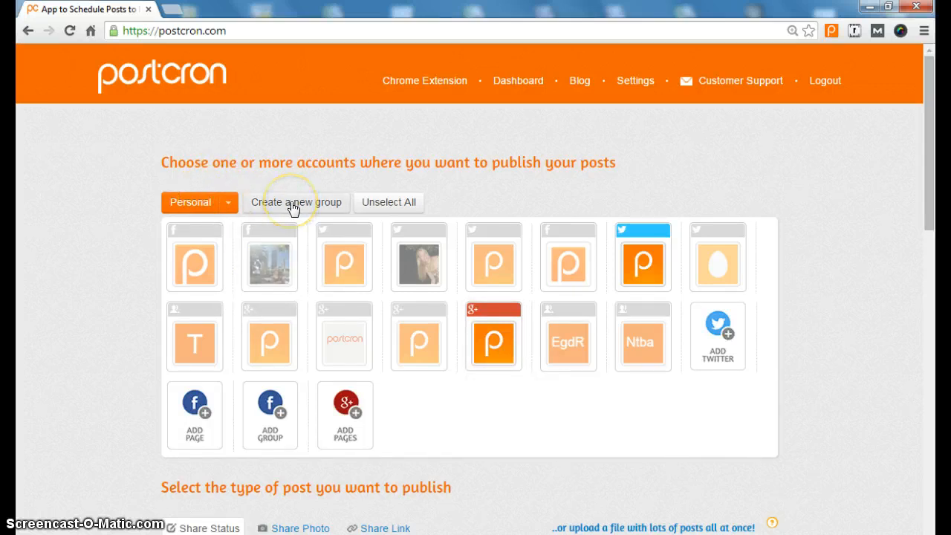
{"action": "left_click", "coordinate": [298, 202]}
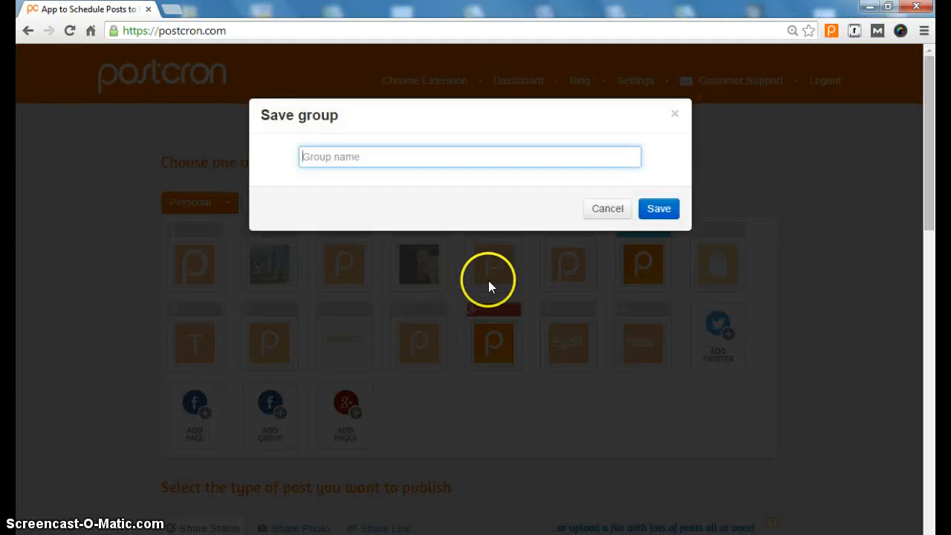
{"action": "type", "text": "Postcron"}
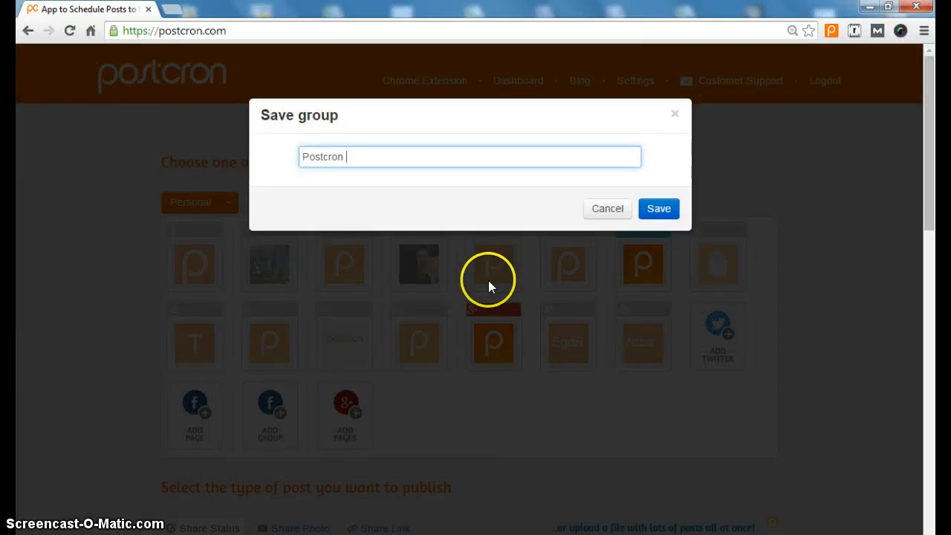
{"action": "type", "text": "in Spanish"}
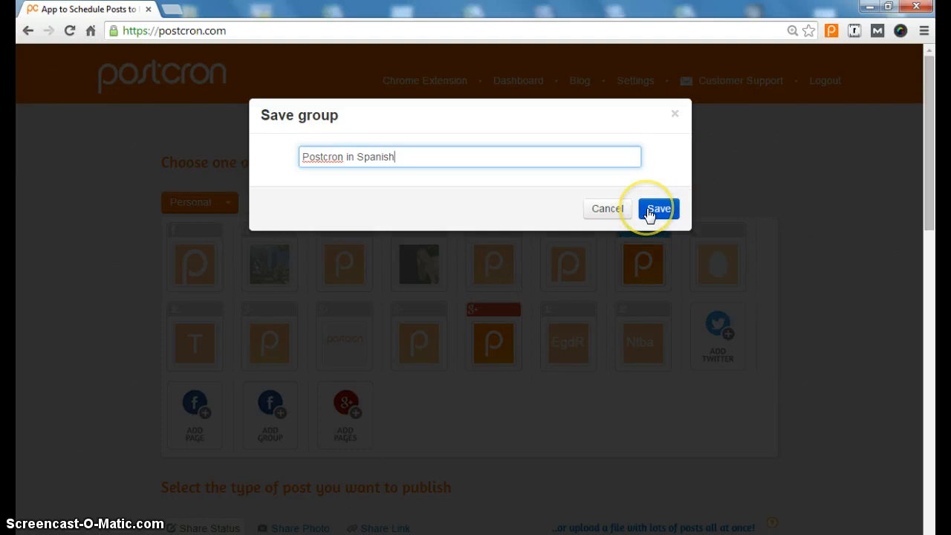
{"action": "left_click", "coordinate": [657, 208]}
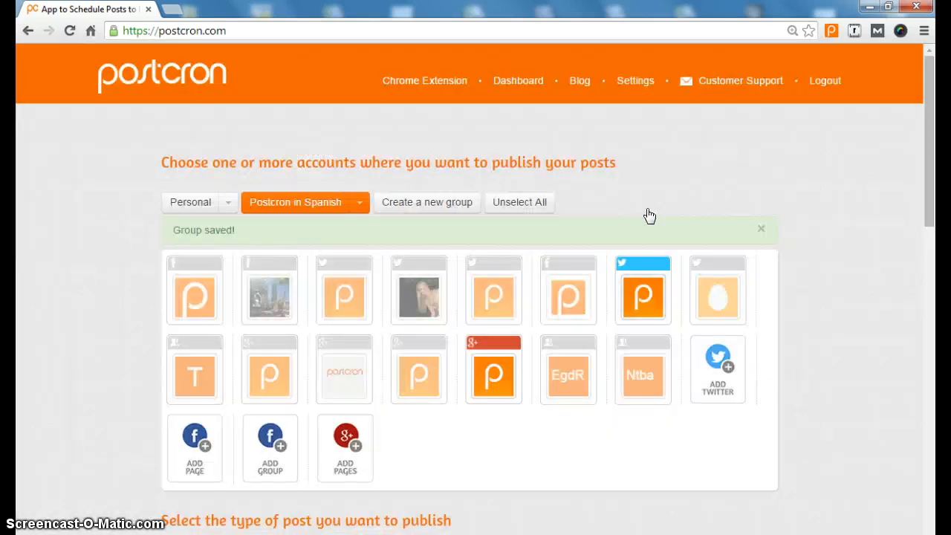
{"action": "mouse_move", "coordinate": [624, 289]}
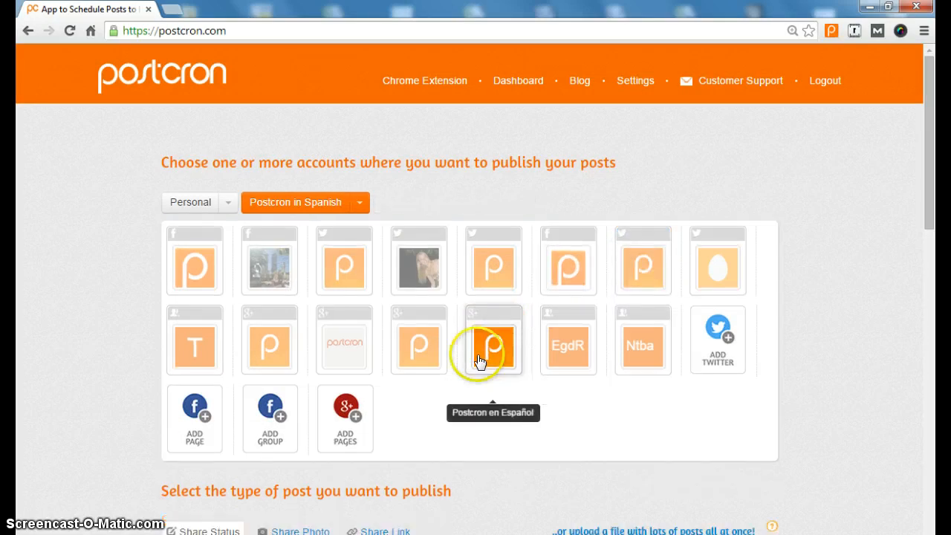
{"action": "mouse_move", "coordinate": [419, 343]}
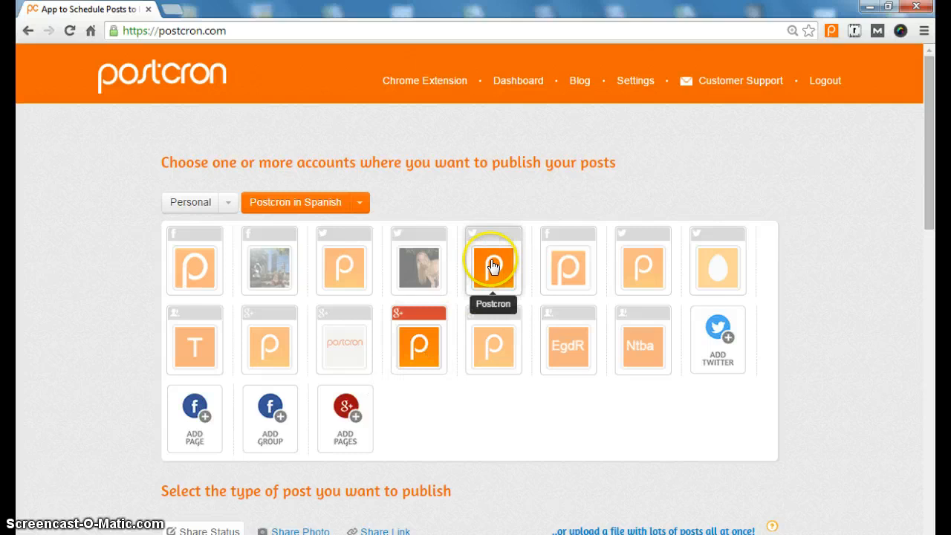
- Toggle the Postcron account and save the selection as the 'Postcron in Portuguese' group
{"action": "left_click", "coordinate": [345, 260]}
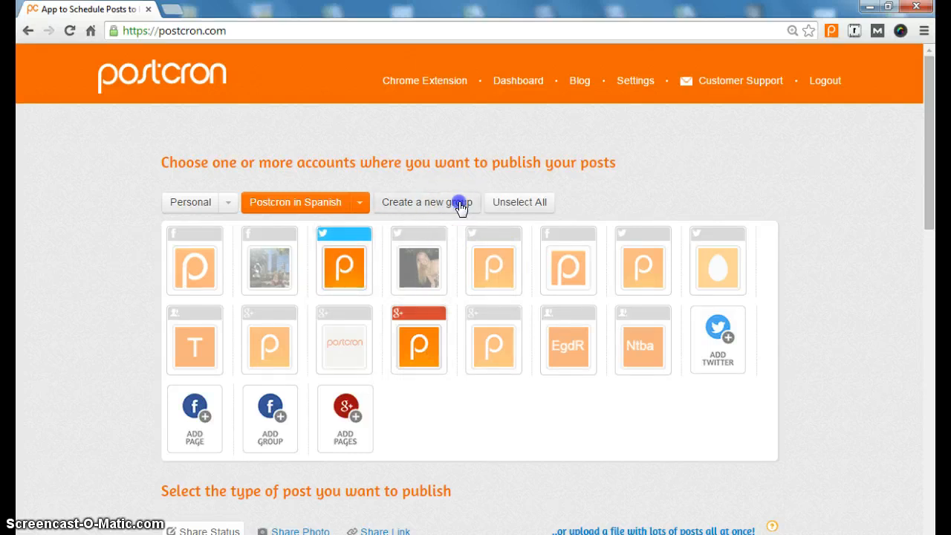
{"action": "left_click", "coordinate": [425, 203]}
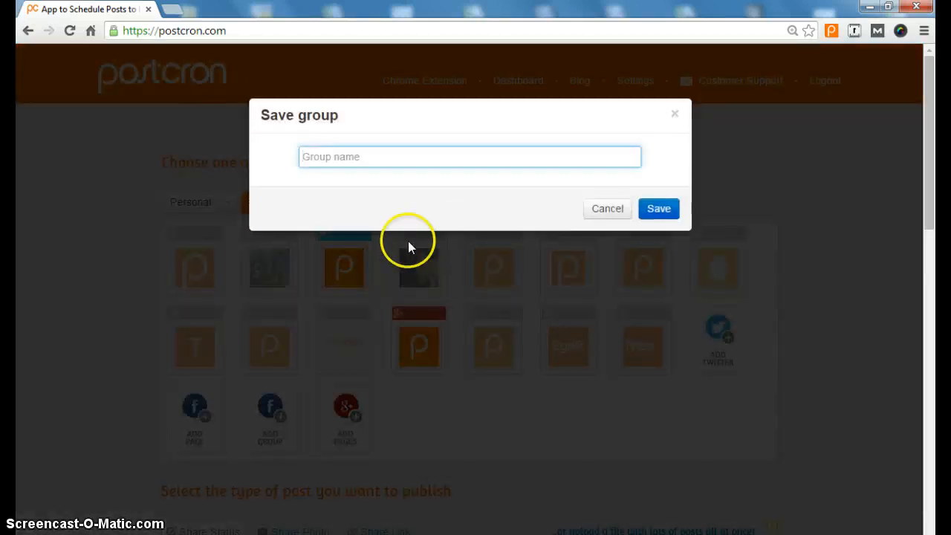
{"action": "type", "text": "Postcron"}
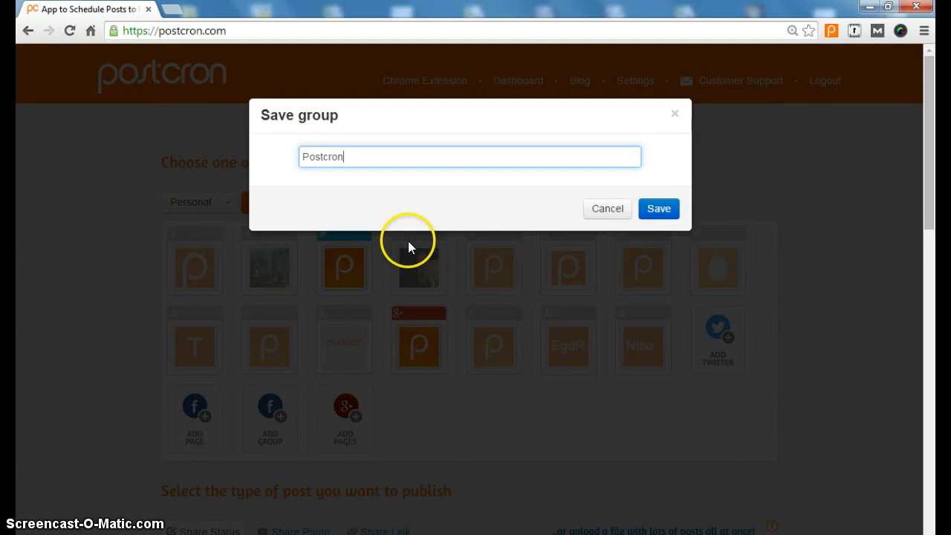
{"action": "type", "text": "in Pos"}
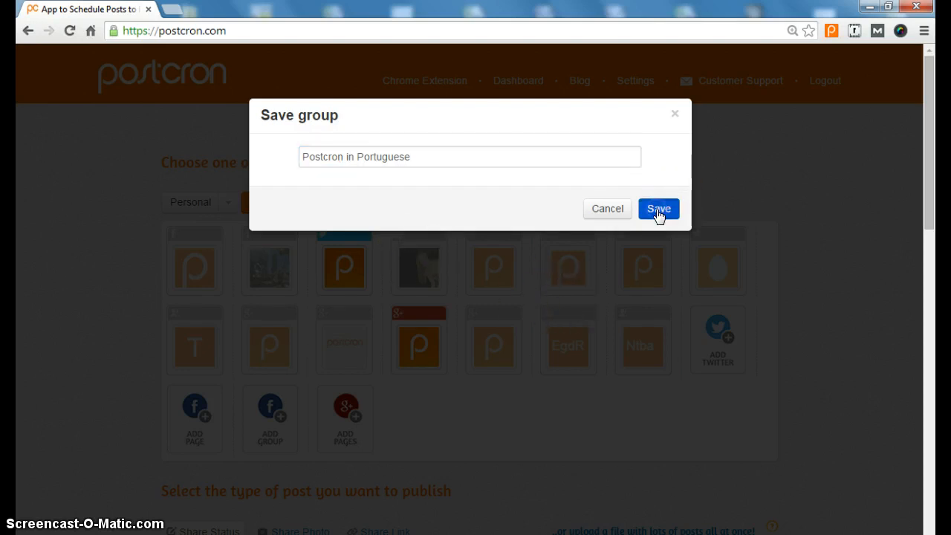
{"action": "left_click", "coordinate": [657, 208]}
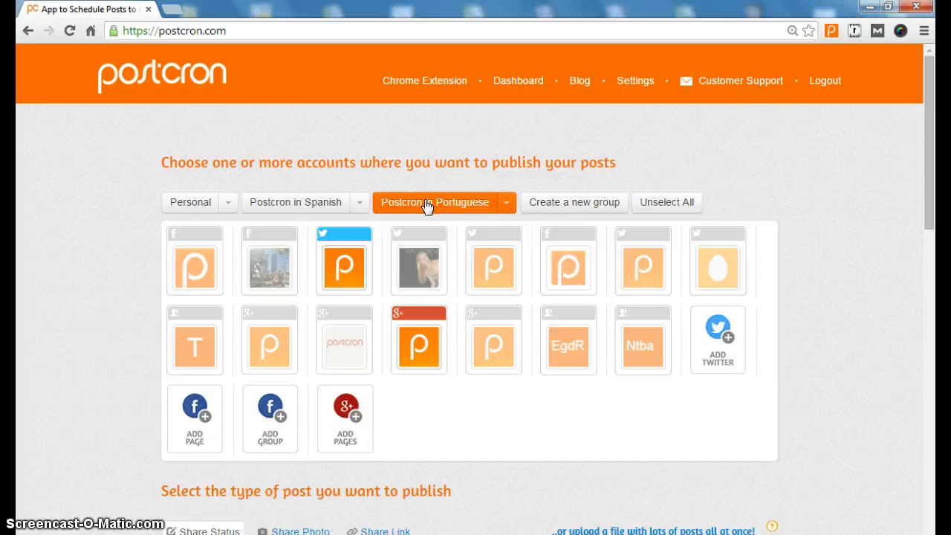
{"action": "left_click", "coordinate": [425, 203]}
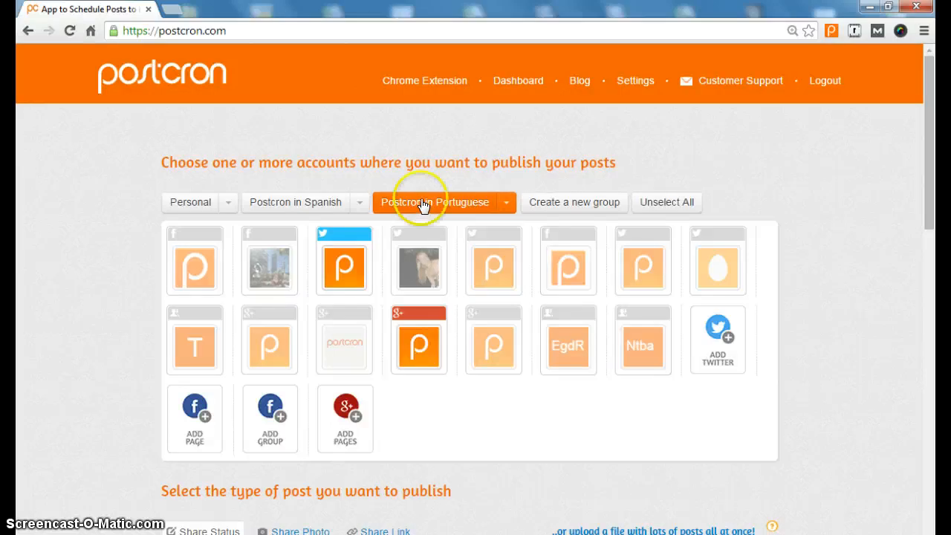
{"action": "left_click", "coordinate": [294, 202]}
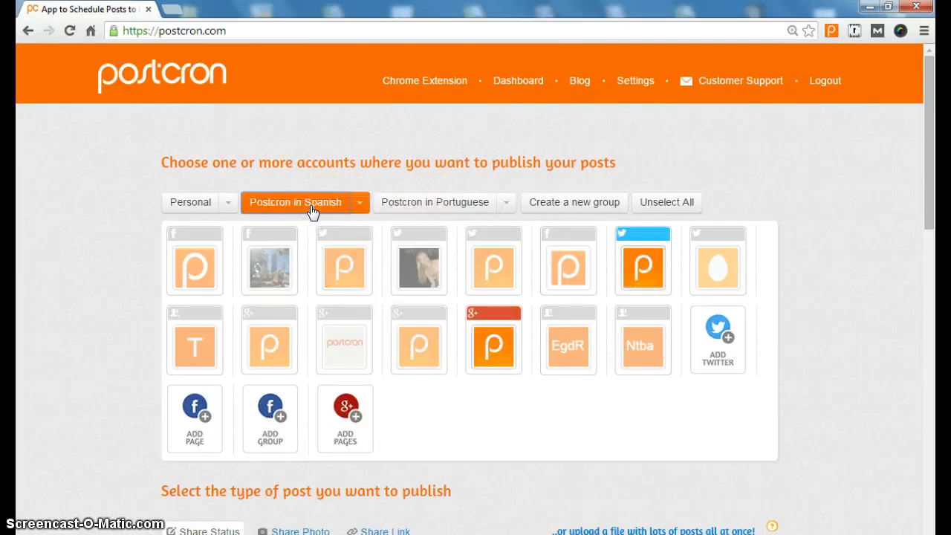
{"action": "left_click", "coordinate": [190, 202]}
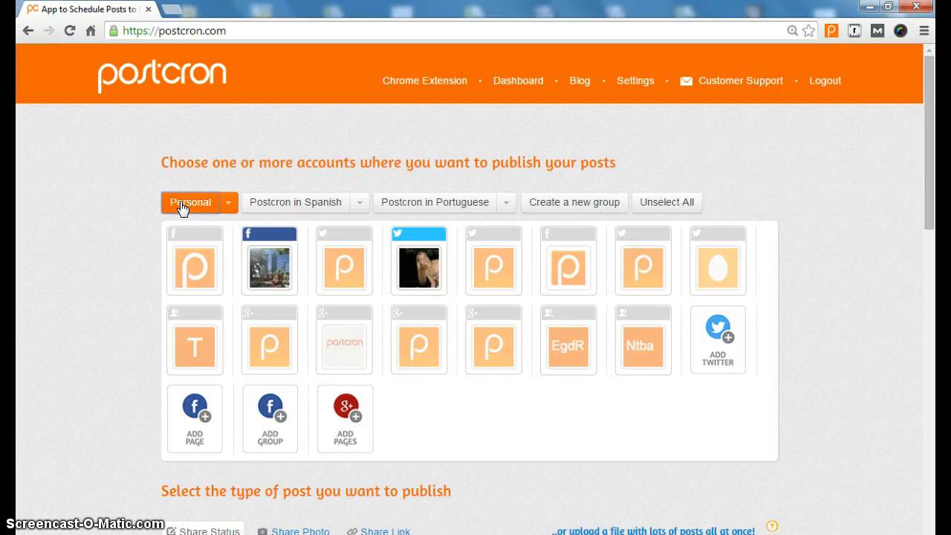
{"action": "mouse_move", "coordinate": [300, 202]}
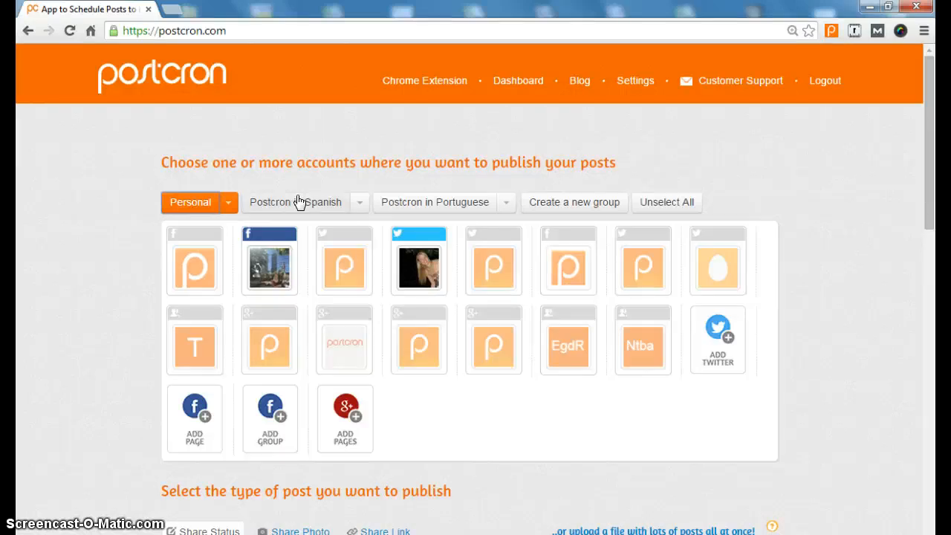
{"action": "left_click", "coordinate": [294, 202]}
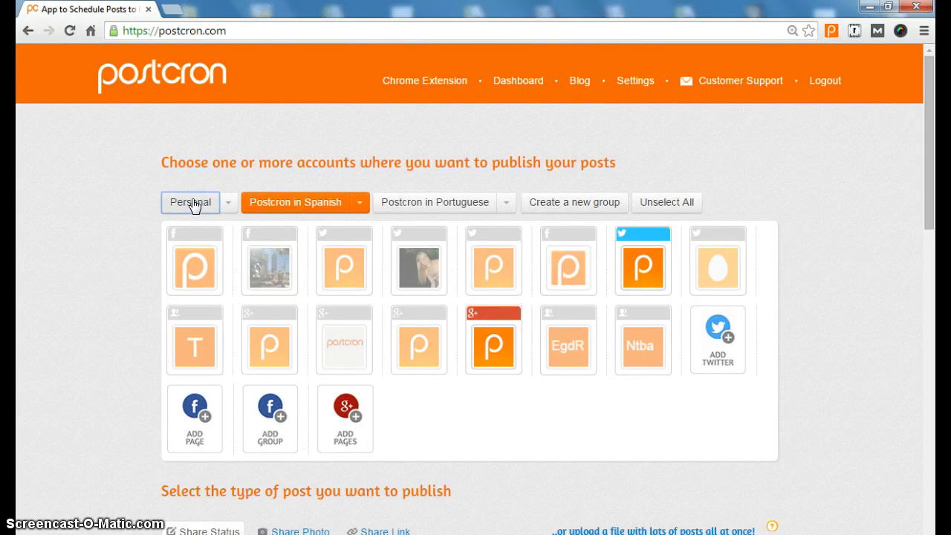
{"action": "left_click", "coordinate": [190, 202]}
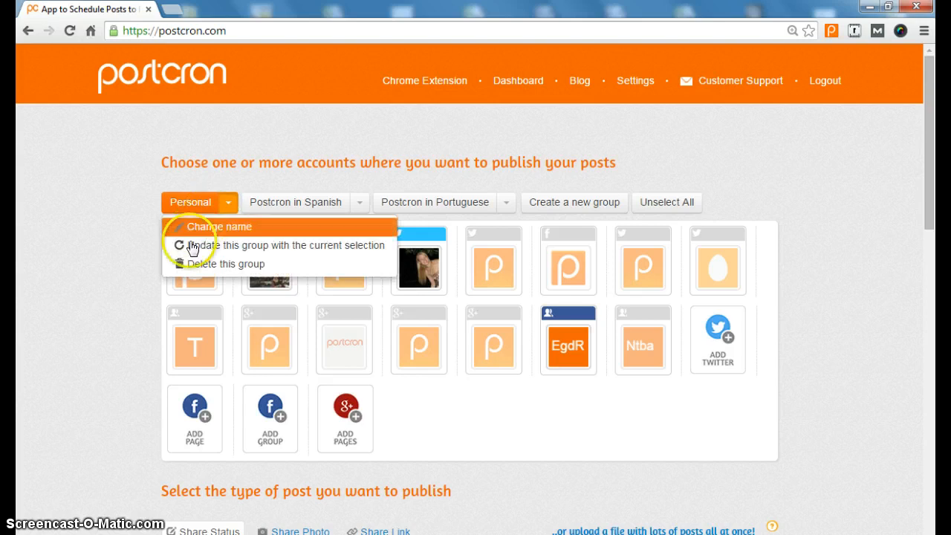
{"action": "mouse_move", "coordinate": [191, 246]}
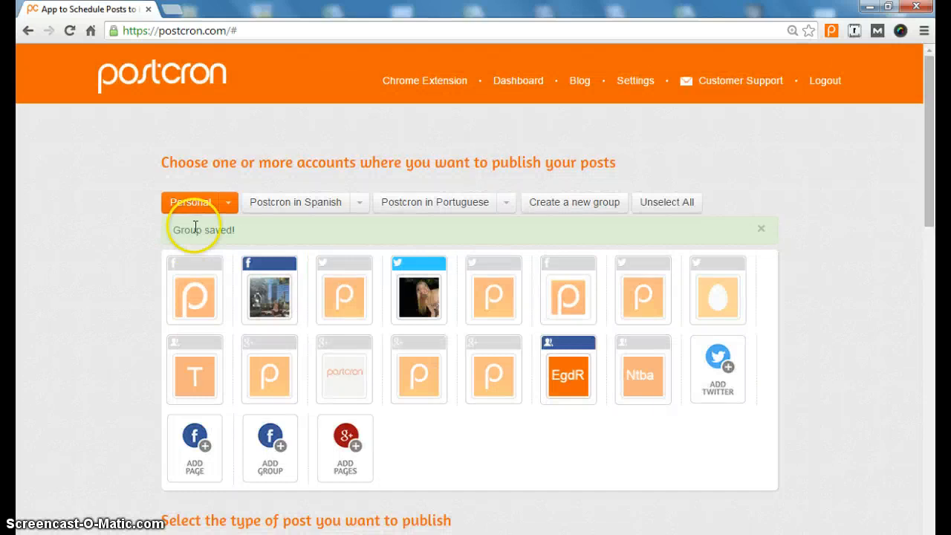
- Switch to Postcron in Spanish and back to Personal to confirm its updated accounts
{"action": "left_click", "coordinate": [294, 202]}
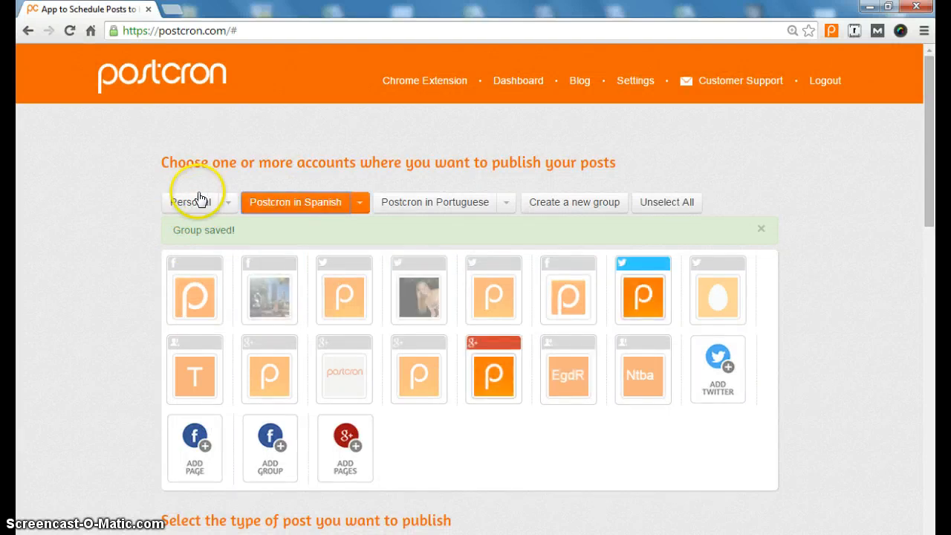
{"action": "left_click", "coordinate": [190, 202]}
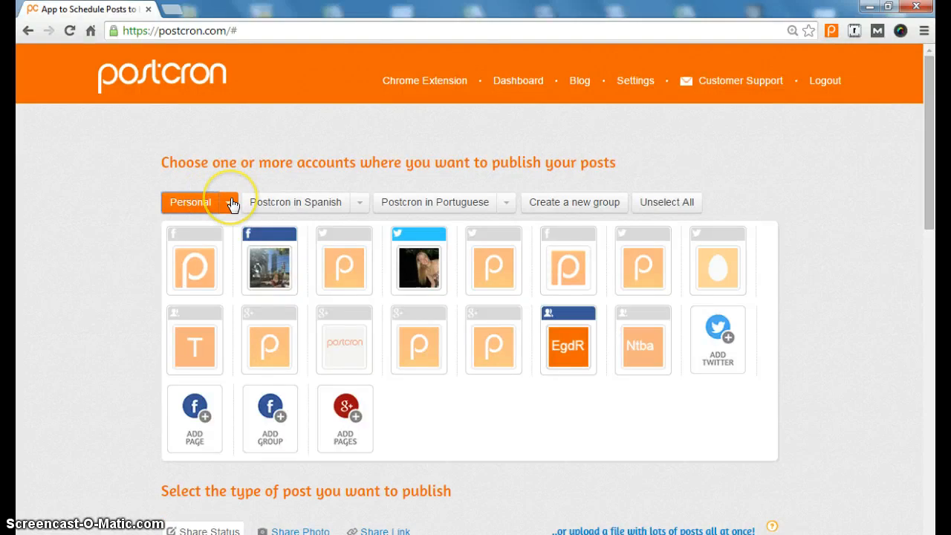
- Delete the Personal group, leaving Postcron in Spanish and Postcron in Portuguese
{"action": "left_click", "coordinate": [233, 202]}
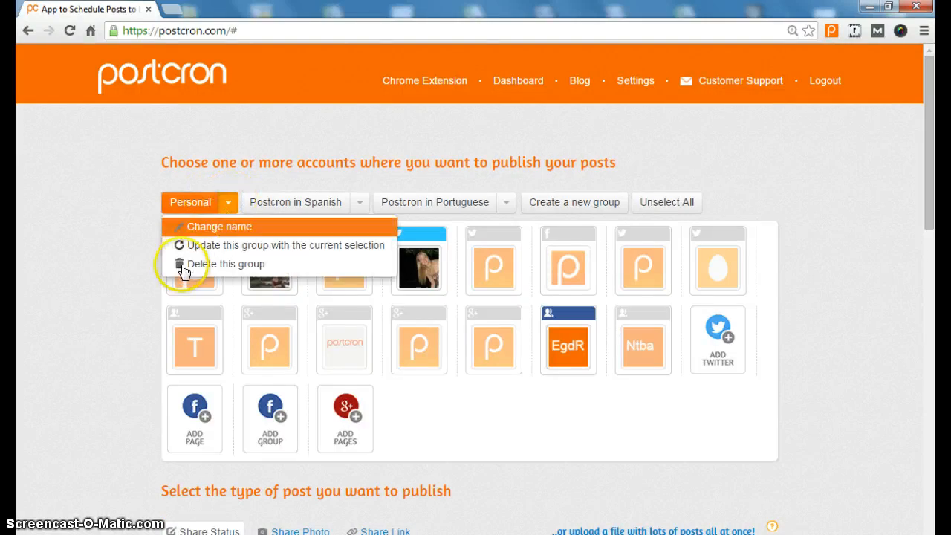
{"action": "left_click", "coordinate": [229, 264]}
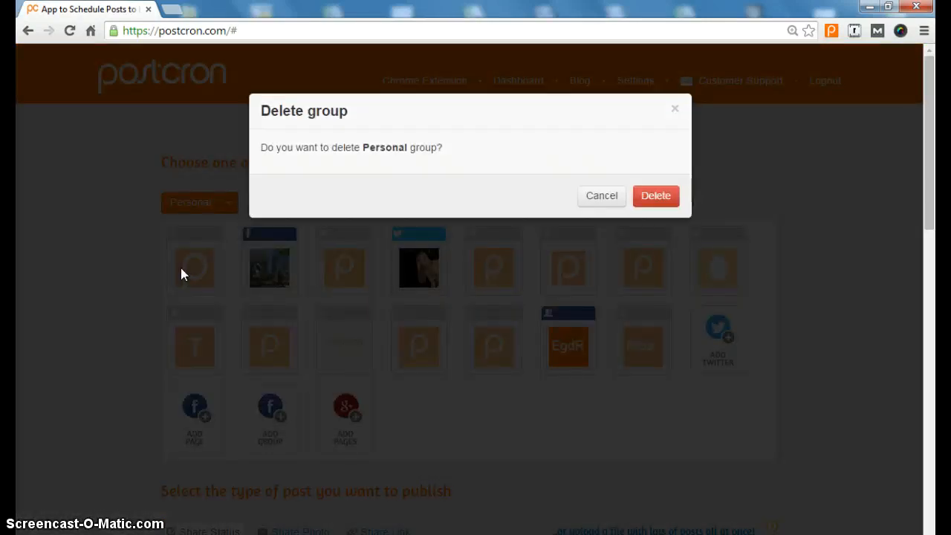
{"action": "left_click", "coordinate": [656, 197]}
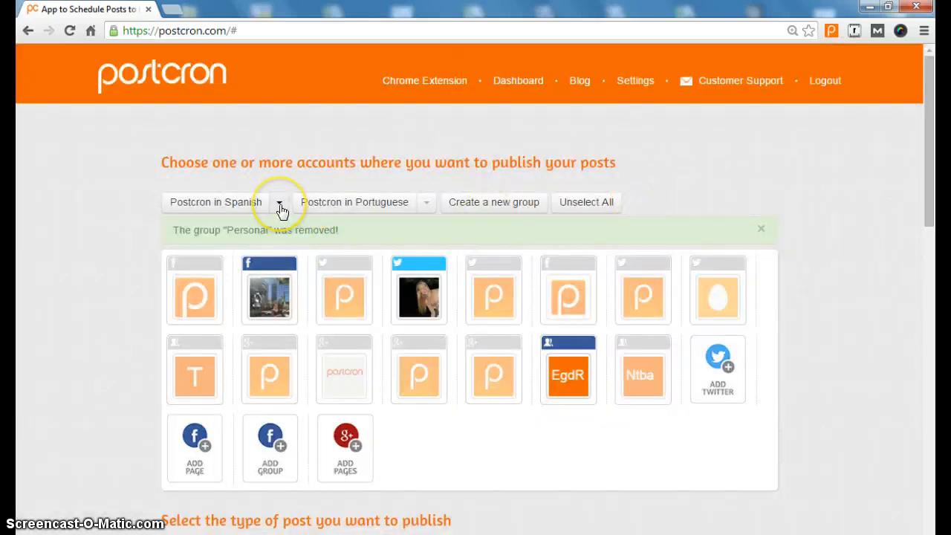
{"action": "left_click", "coordinate": [280, 202]}
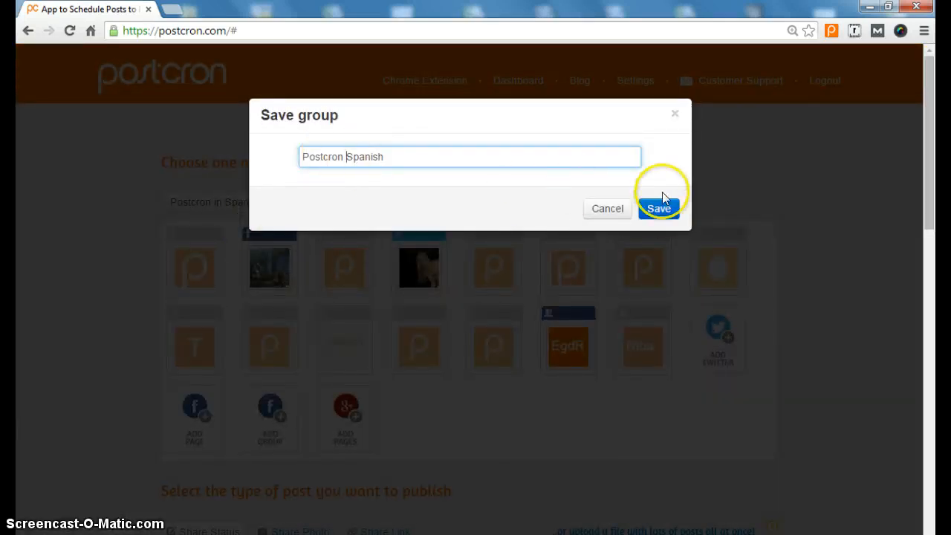
- Save the Spanish group's new name 'Postcron Spanish', then add a third account to the selection
{"action": "left_click", "coordinate": [659, 208]}
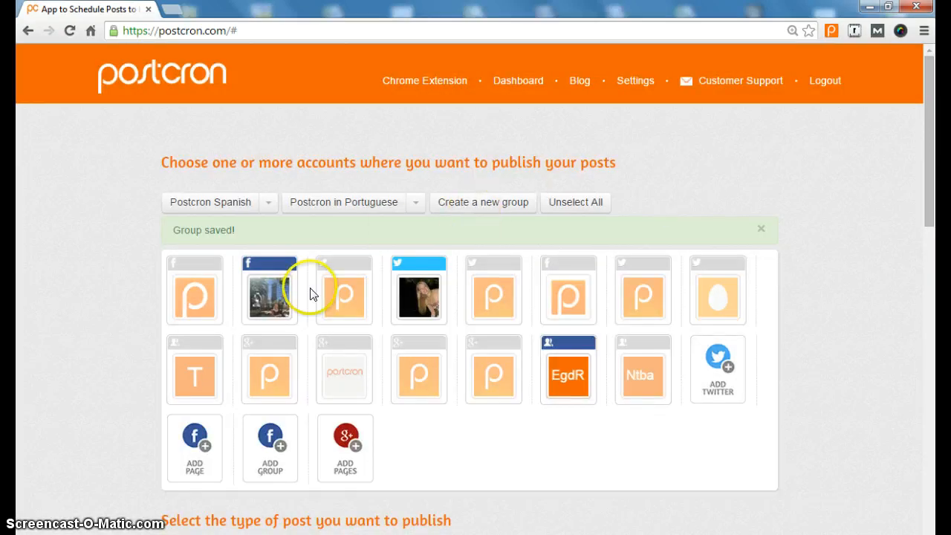
{"action": "left_click", "coordinate": [761, 229]}
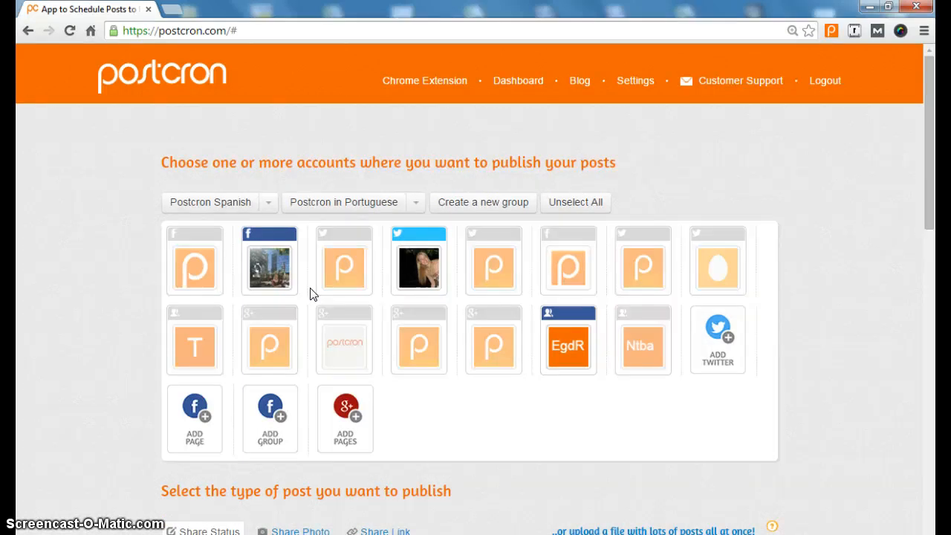
{"action": "left_click", "coordinate": [344, 260]}
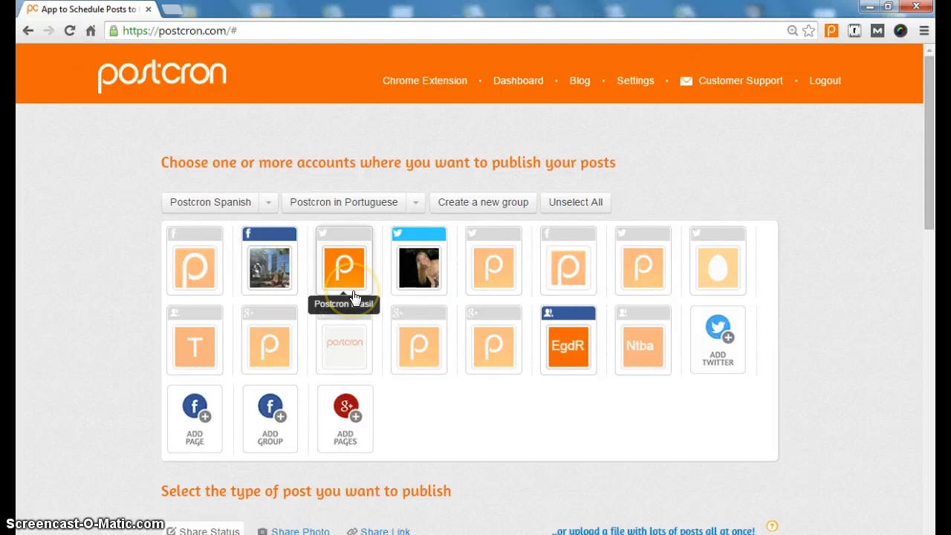